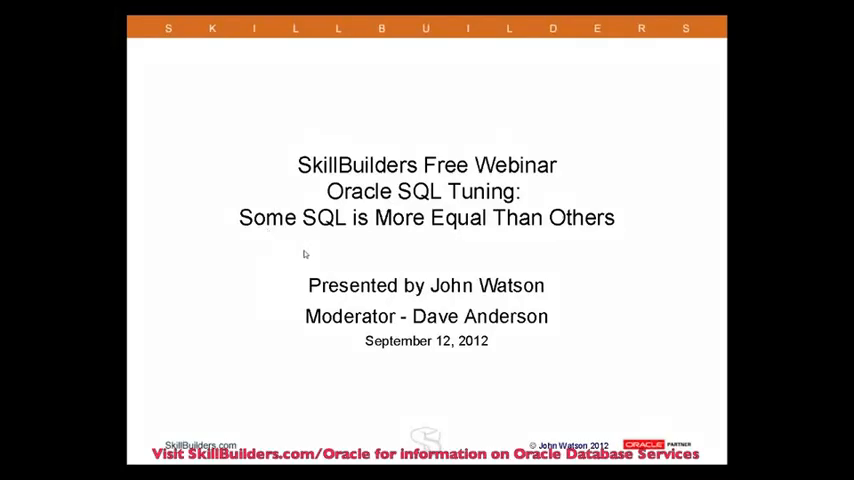
{"action": "mouse_move", "coordinate": [308, 252]}
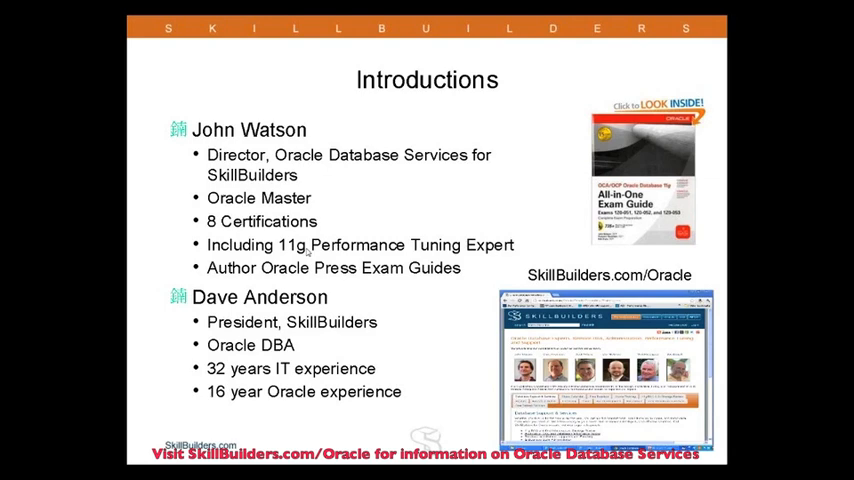
{"action": "mouse_move", "coordinate": [344, 206]}
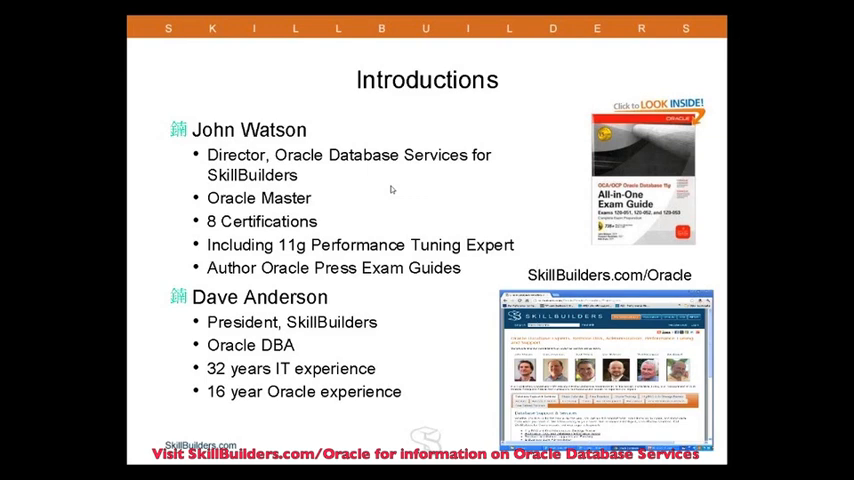
{"action": "mouse_move", "coordinate": [394, 186]}
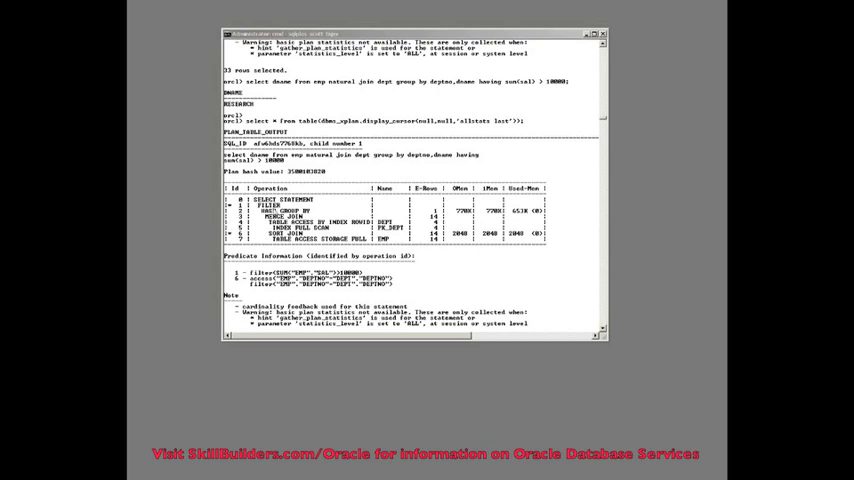
Step: Turn on automatic execution-plan reporting with SET AUTOTRACE ON EXPLAIN
{"action": "scroll", "scroll_direction": "down", "scroll_amount": 3}
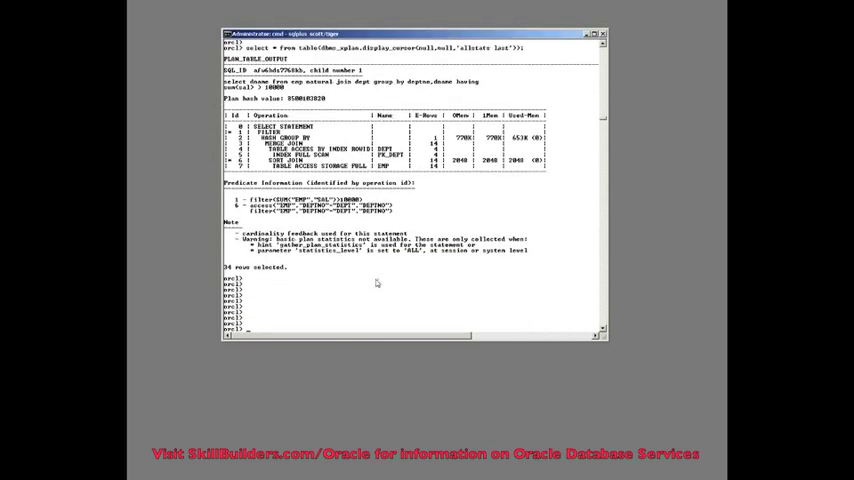
{"action": "type", "text": "selec"}
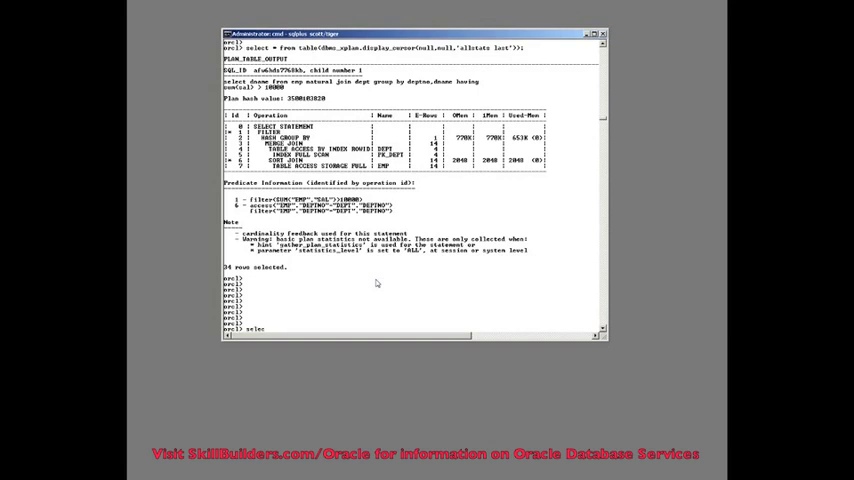
{"action": "type", "text": "* f"}
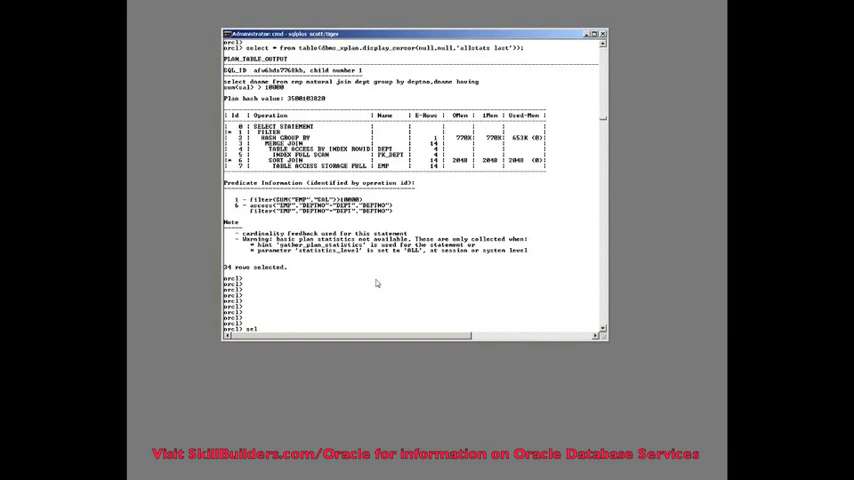
{"action": "type", "text": "set"}
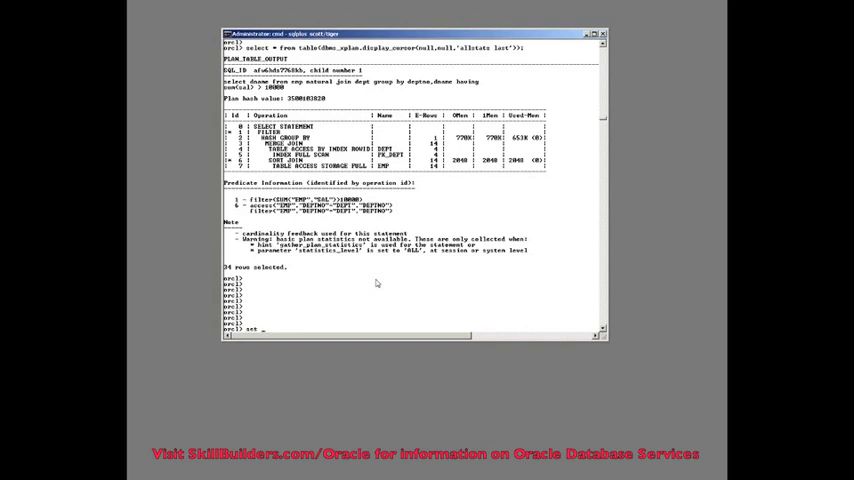
{"action": "type", "text": "autot"}
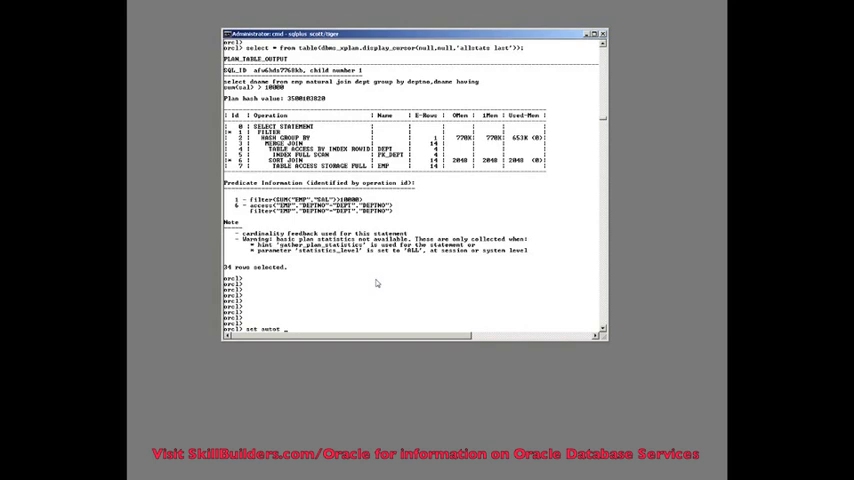
{"action": "type", "text": "on exp"}
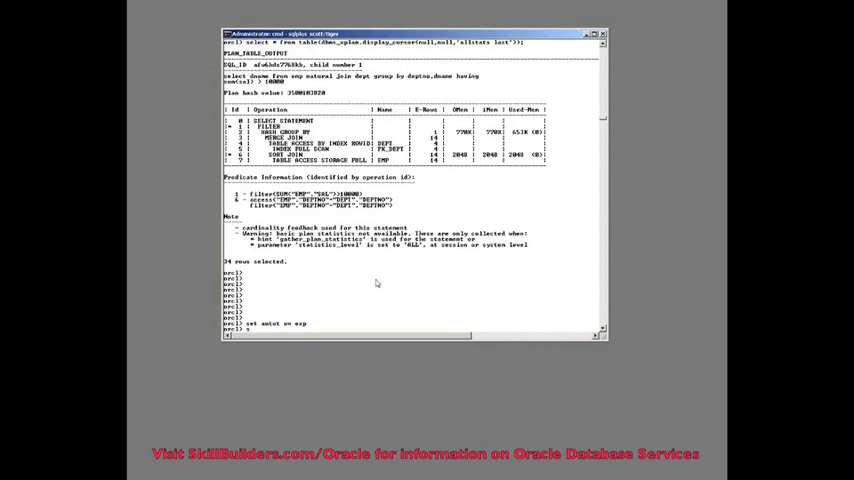
Step: Compose the query SELECT * FROM emp e, dept d WHERE e.deptno=d.deptno
{"action": "type", "text": "select * from emp e"}
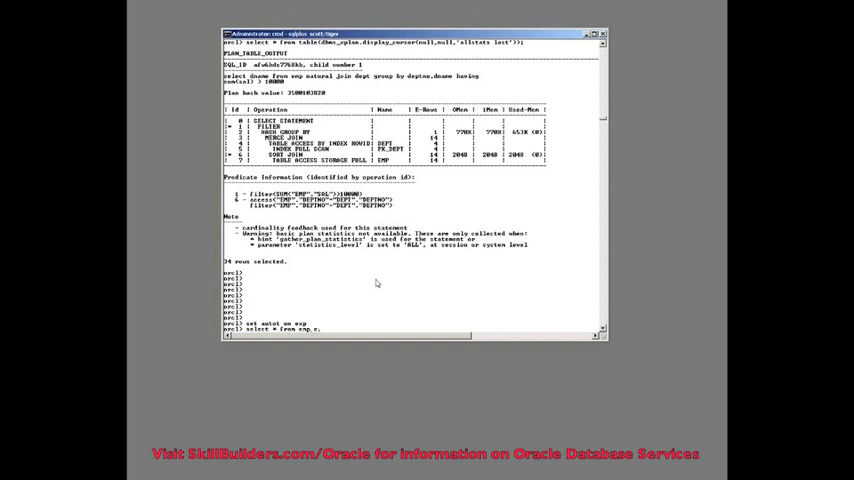
{"action": "type", "text": ",dept d where e."}
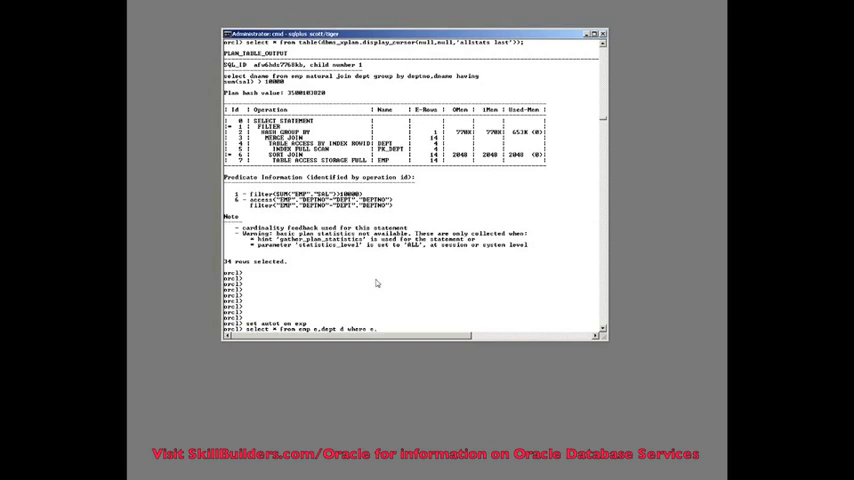
{"action": "type", "text": "eptno=d.d"}
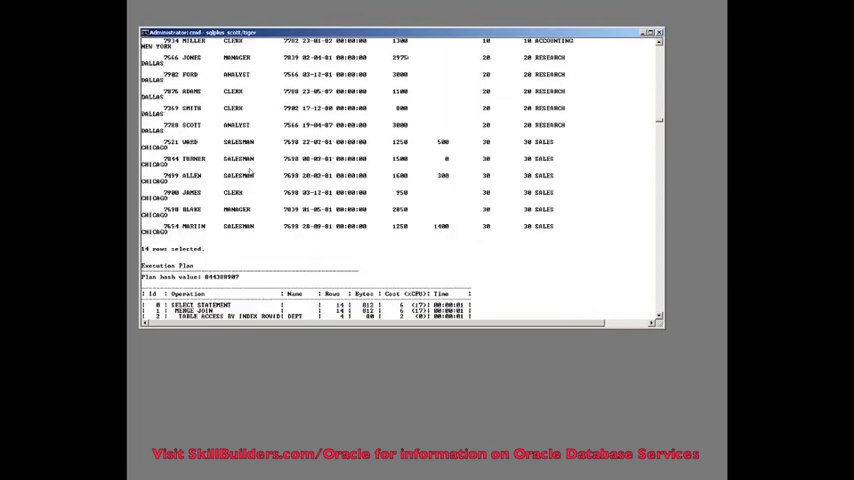
Step: Widen output with SET LINES 120 and rerun the aliased emp/dept deptno join
{"action": "scroll", "scroll_direction": "down", "scroll_amount": 3}
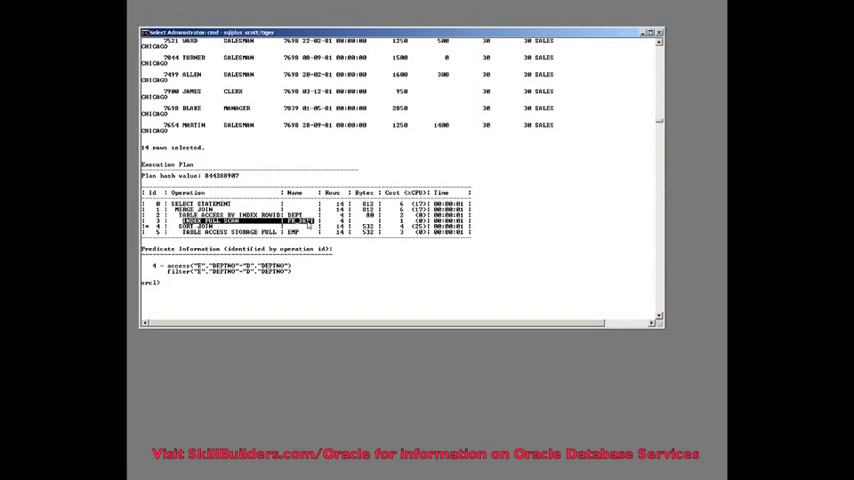
{"action": "mouse_move", "coordinate": [304, 224]}
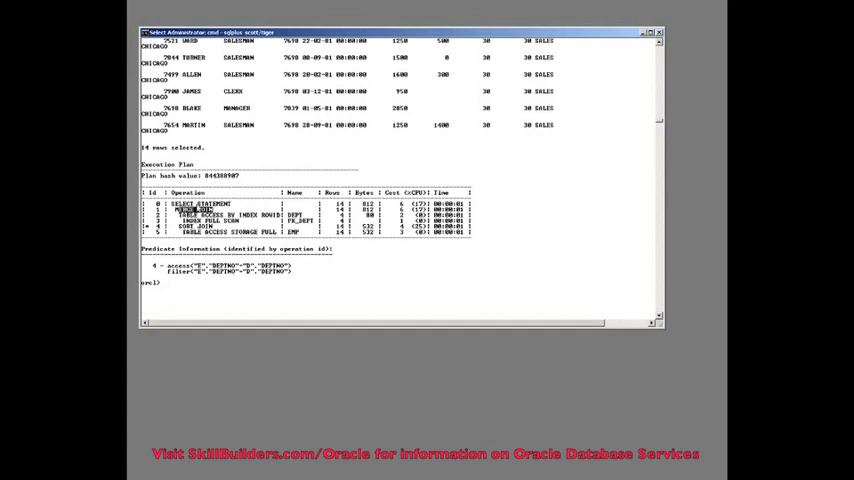
{"action": "mouse_move", "coordinate": [624, 140]}
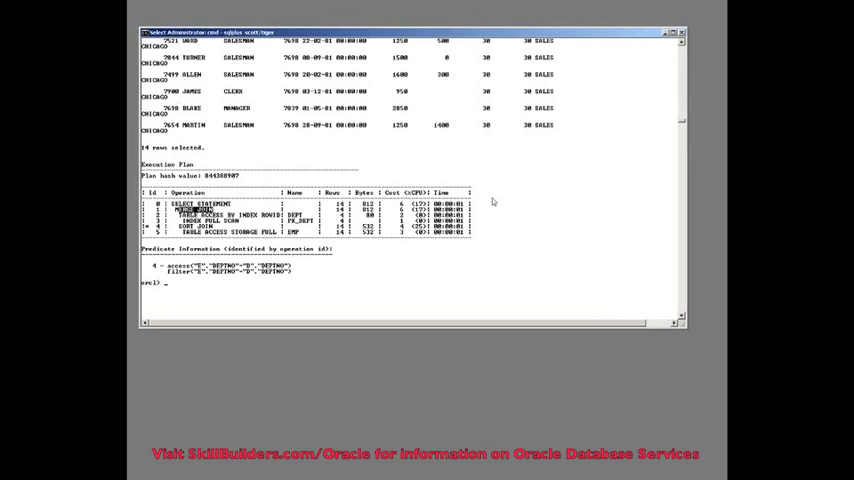
{"action": "type", "text": "set lines 120"}
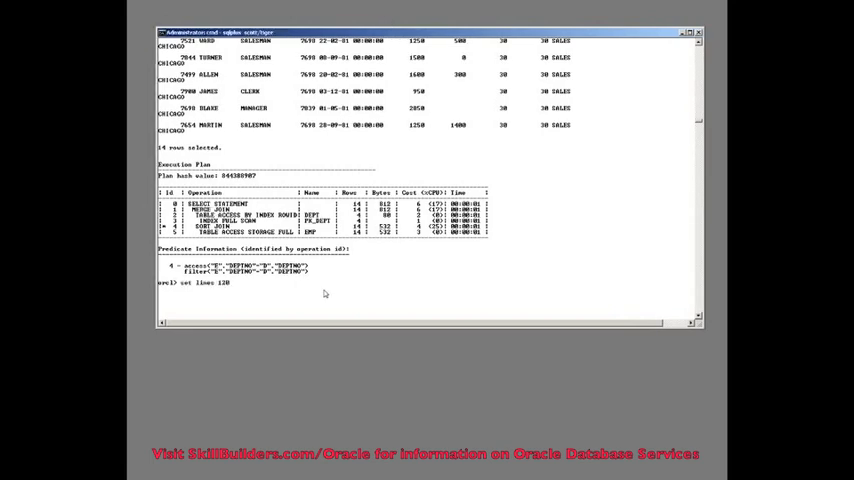
{"action": "type", "text": "select * from emp e,dept d where e.deptno=d.deptno;"}
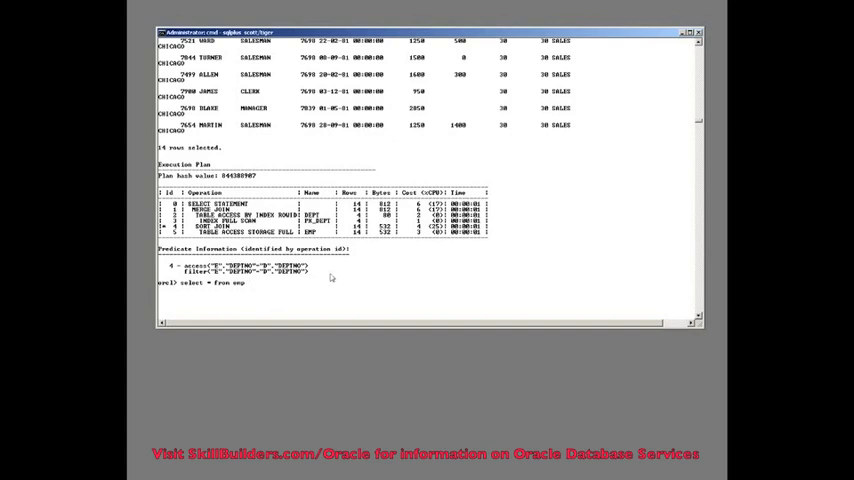
Step: Run SELECT * FROM emp NATURAL JOIN dept and retype the aliased deptno join
{"action": "type", "text": "natu"}
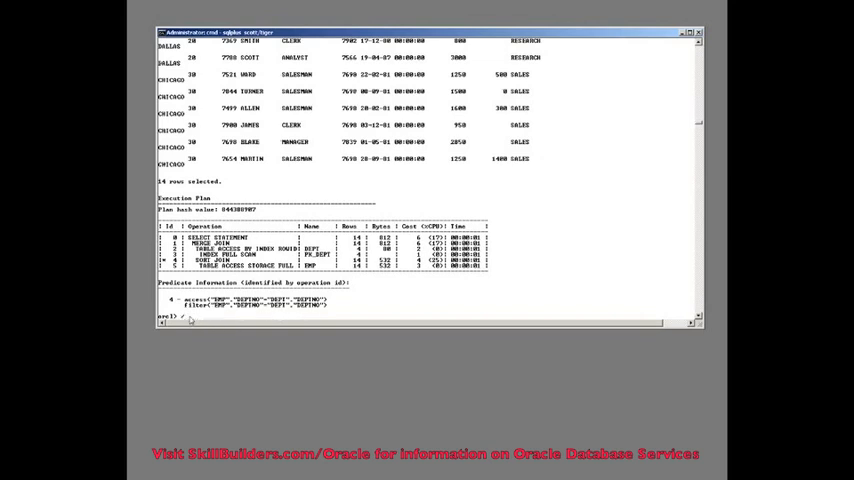
{"action": "type", "text": "select * from emp e,dept d where e.deptno=d.deptno;"}
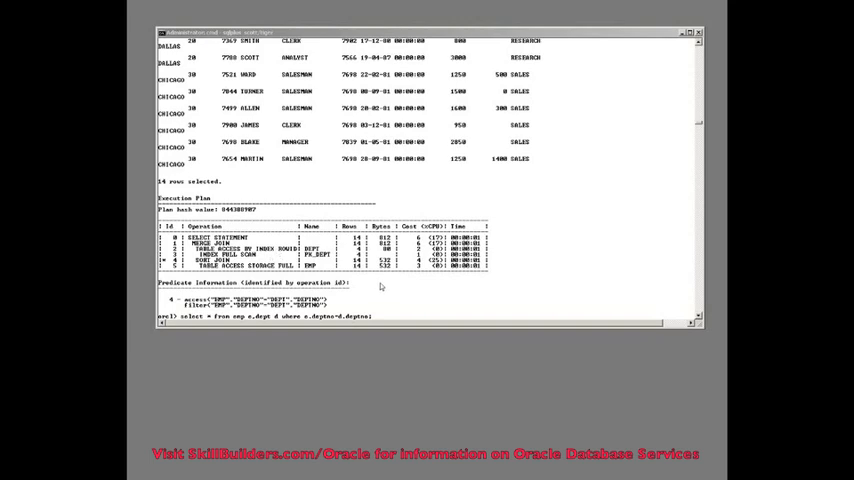
Step: Run the aliased join and highlight the PK_DEPT index and EMP full-scan plan steps
{"action": "scroll", "scroll_direction": "down", "scroll_amount": 3}
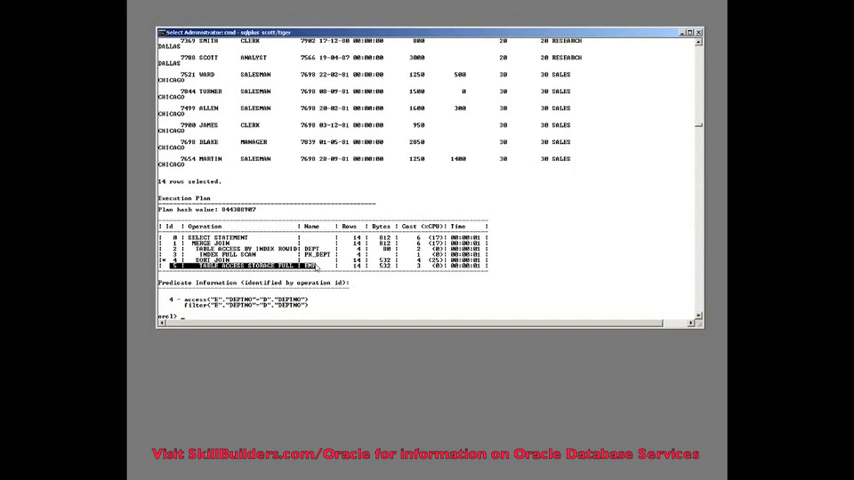
{"action": "mouse_move", "coordinate": [316, 268]}
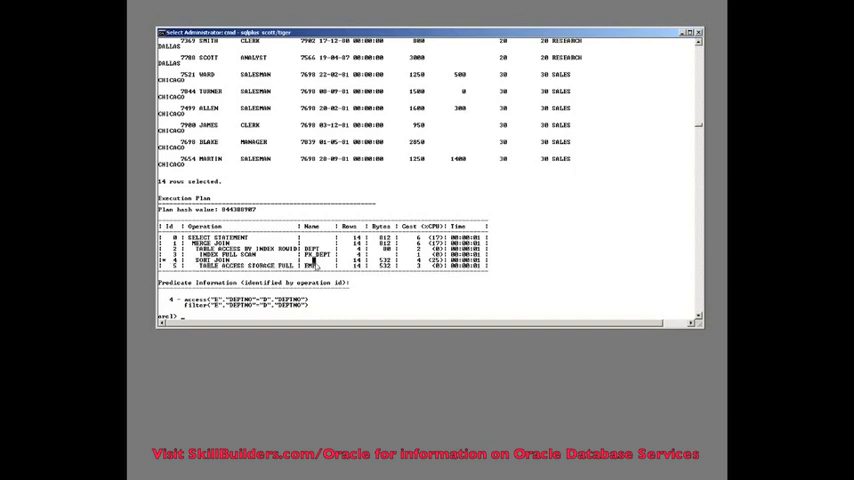
{"action": "double_click", "coordinate": [256, 266]}
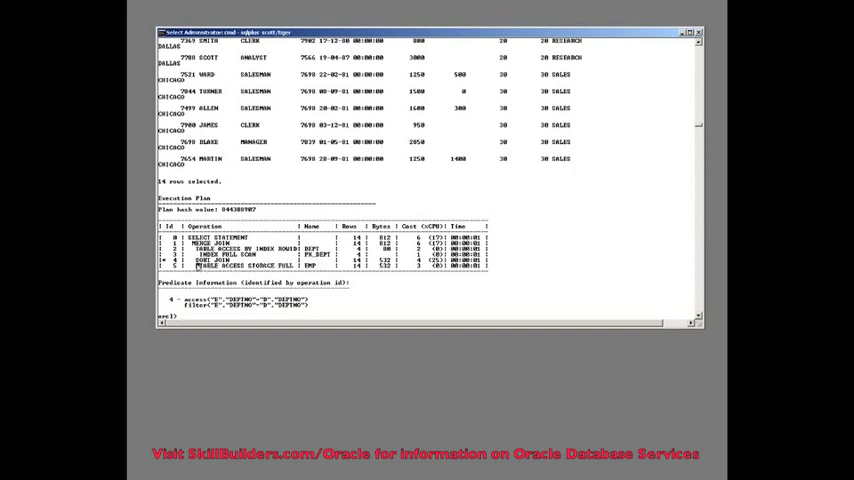
{"action": "double_click", "coordinate": [256, 266]}
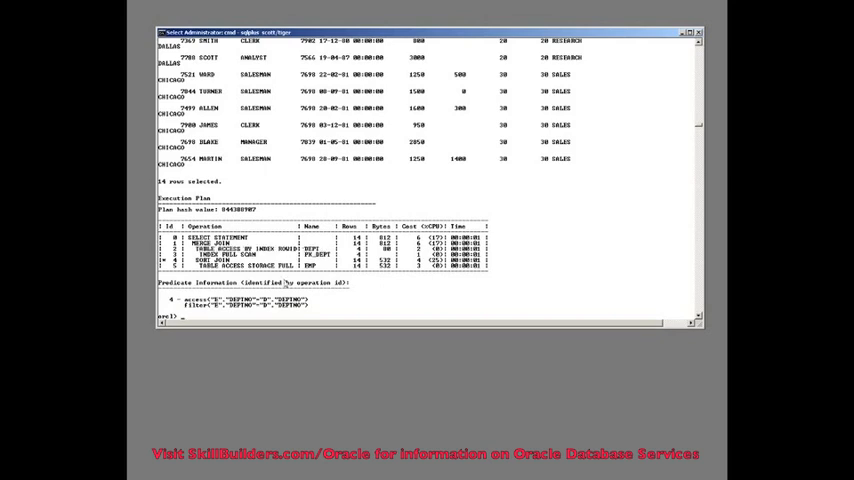
{"action": "double_click", "coordinate": [260, 266]}
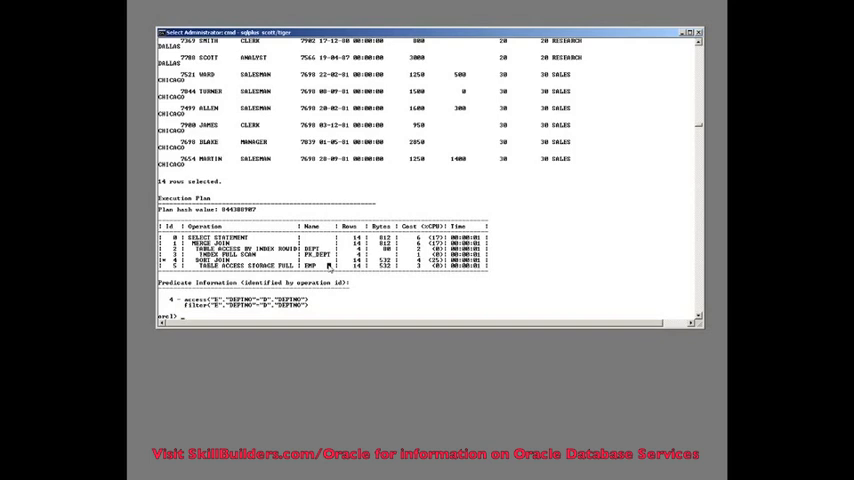
Step: Make PK_DEPT invisible and rerun the emp/dept join, now planned with full scans
{"action": "type", "text": "select * from emp e,dept d where e.deptno=d.deptno;"}
{"action": "type", "text": "alter index pk_dept invisible"}
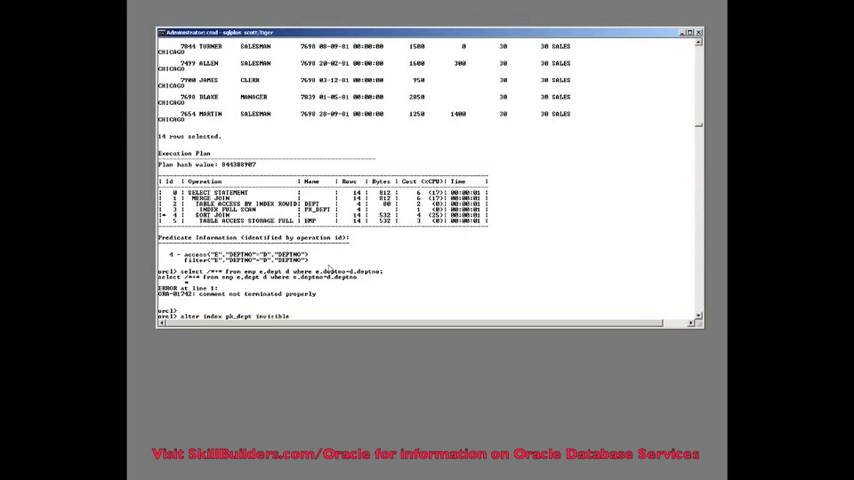
{"action": "scroll", "scroll_direction": "down", "scroll_amount": 3}
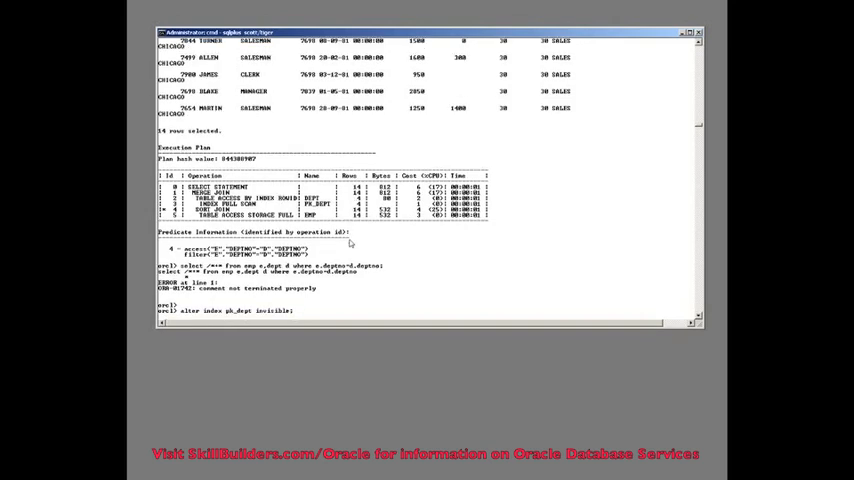
{"action": "key", "text": "Return"}
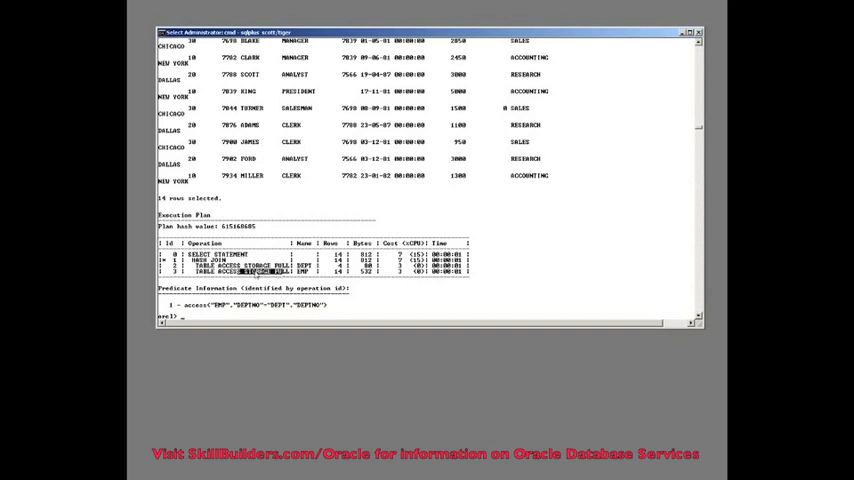
Step: Alter PK_DEPT visibility and rerun the emp/dept natural join to see its index-based plan
{"action": "type", "text": "select * from emp e,dept d where e.deptno=d.deptno;"}
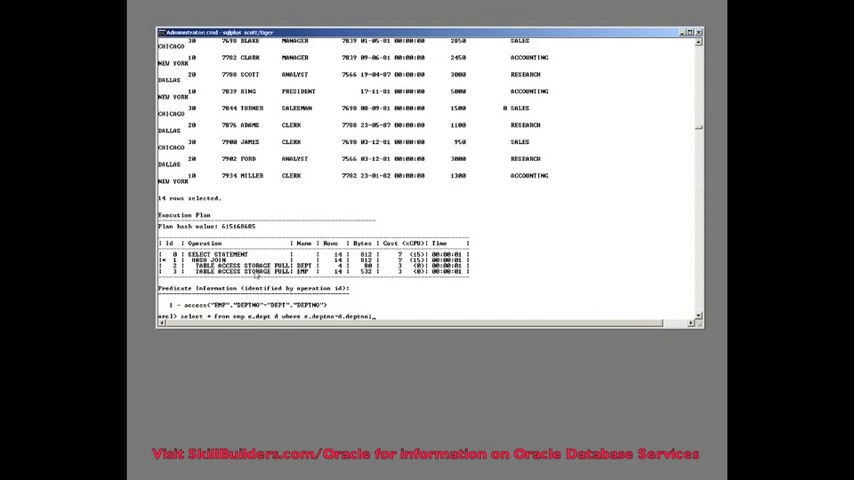
{"action": "type", "text": "alter index pk_dept invisible;"}
{"action": "type", "text": "select * from emp natural join dept;"}
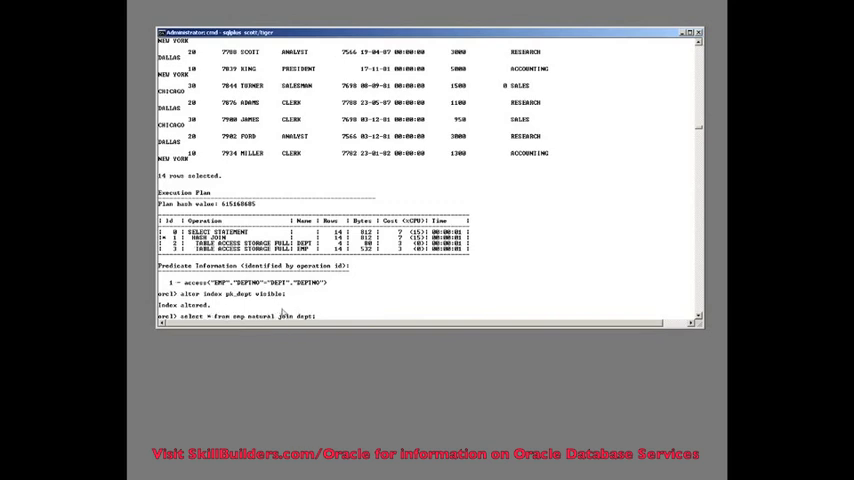
{"action": "key", "text": "Return"}
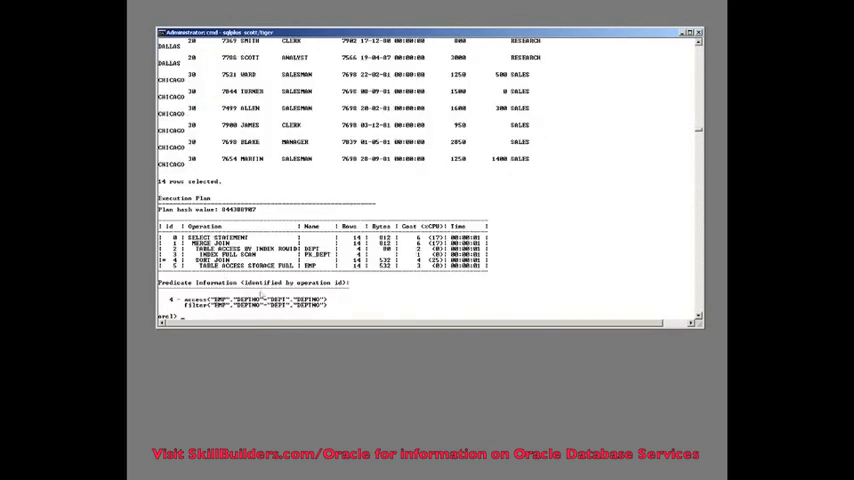